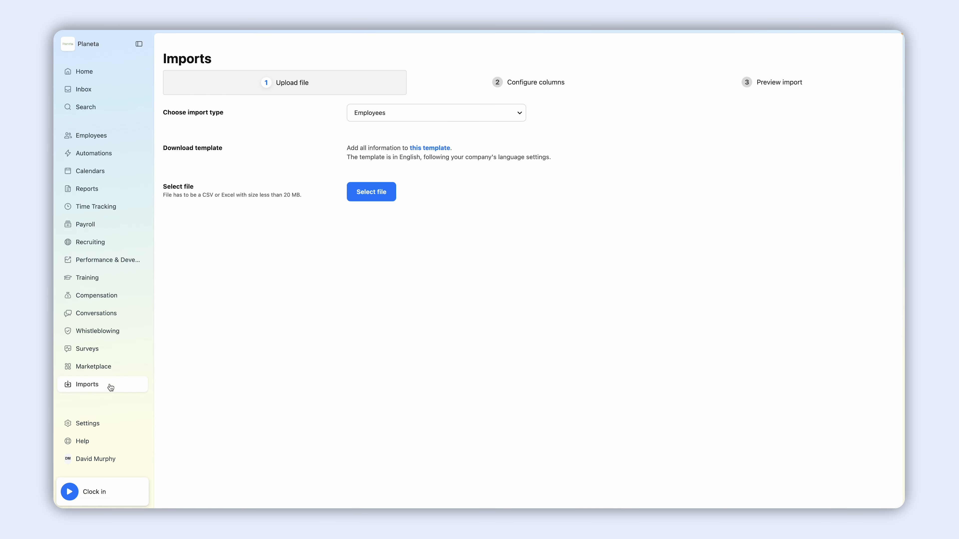
Choose Employees as the import type for the new import.
{"action": "left_click", "coordinate": [436, 113]}
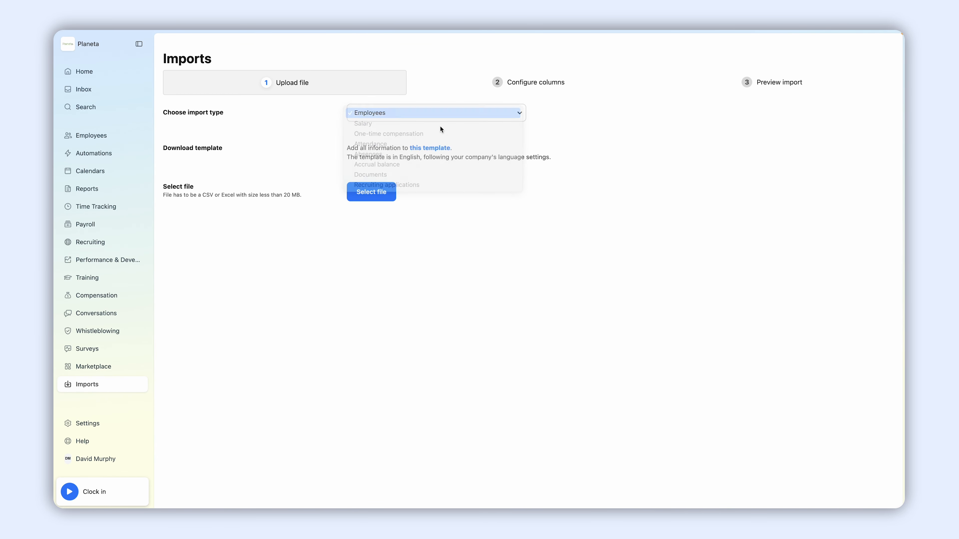
{"action": "left_click", "coordinate": [435, 112]}
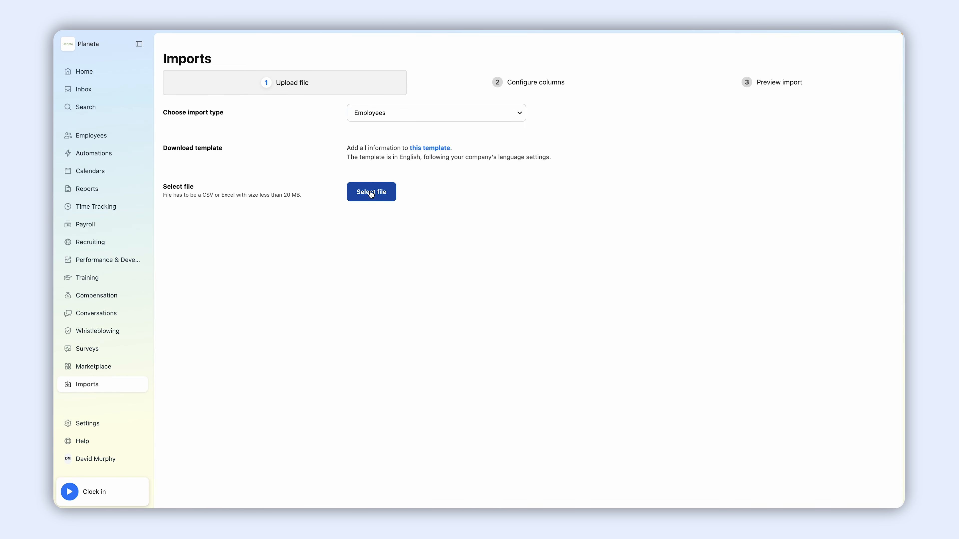
Upload New Joiners_Feb.xlsx with row 1 as headers and accept the column matches.
{"action": "left_click", "coordinate": [371, 192]}
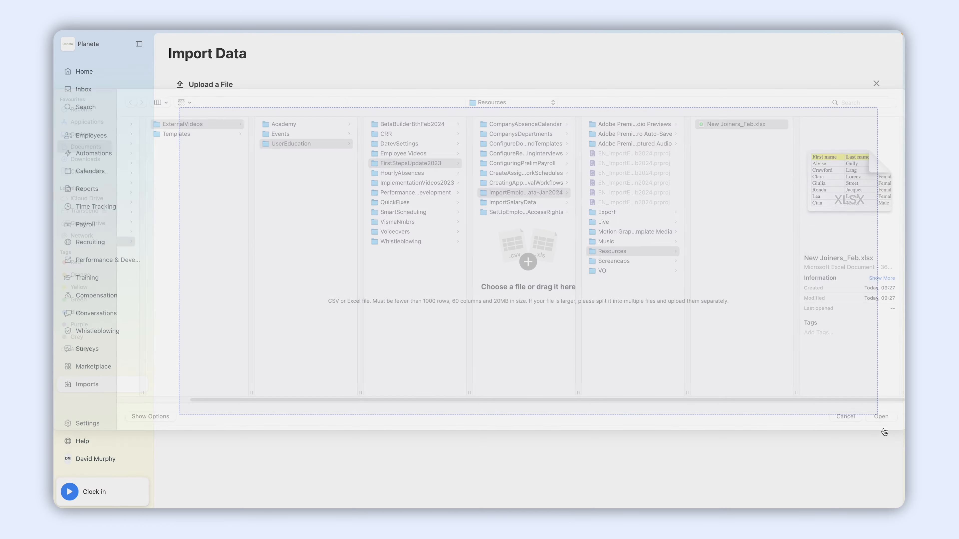
{"action": "left_click", "coordinate": [882, 416]}
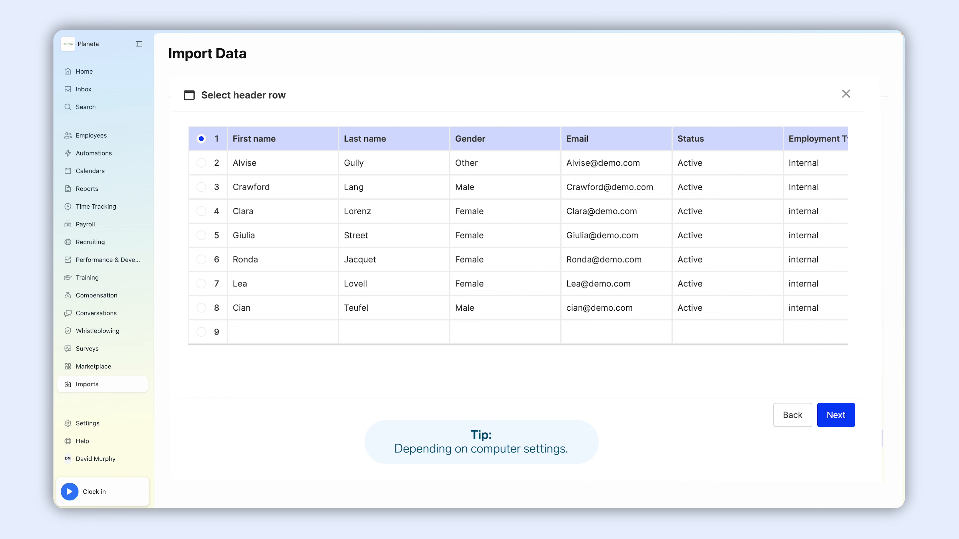
{"action": "left_click", "coordinate": [836, 414]}
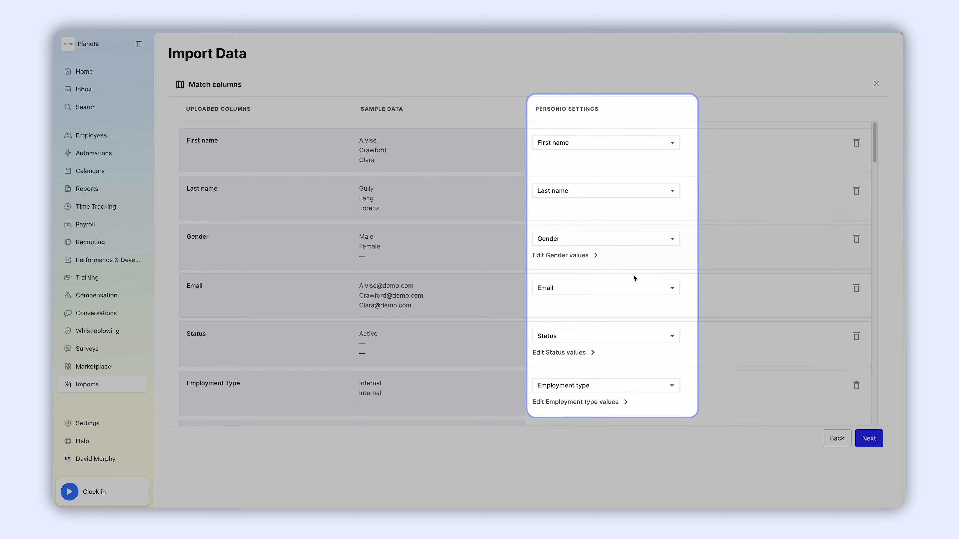
{"action": "left_click", "coordinate": [868, 438]}
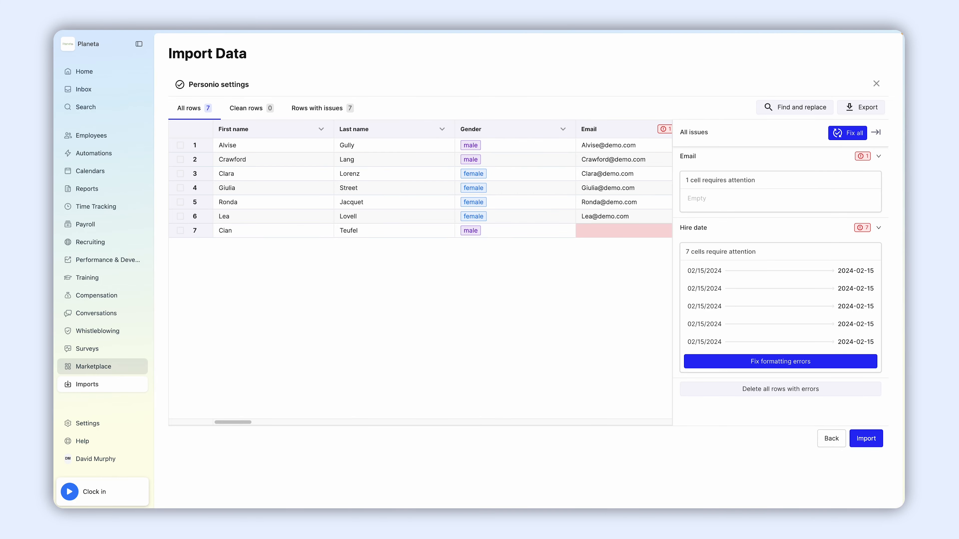
Enter 'cian@demo' as Cian's missing email address in the review table.
{"action": "left_click", "coordinate": [624, 231]}
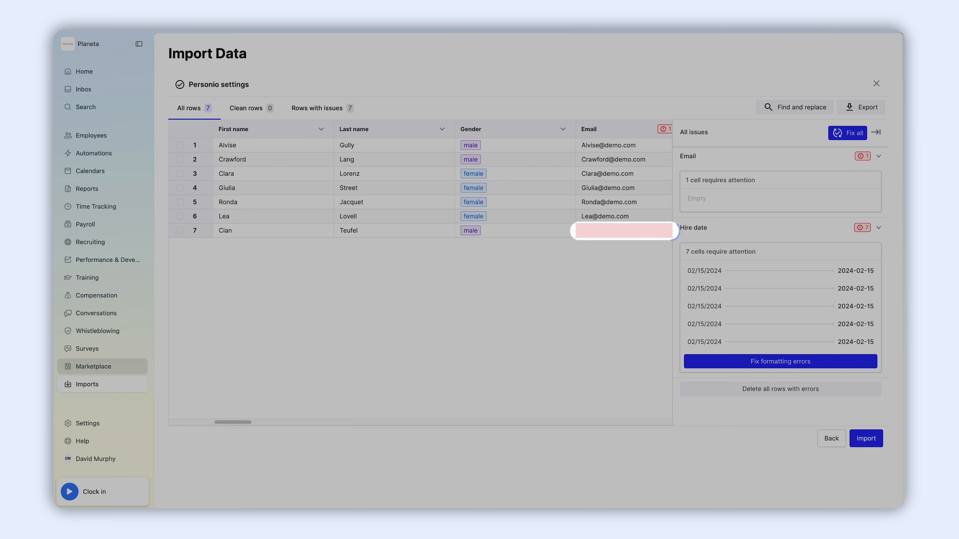
{"action": "type", "text": "cian"}
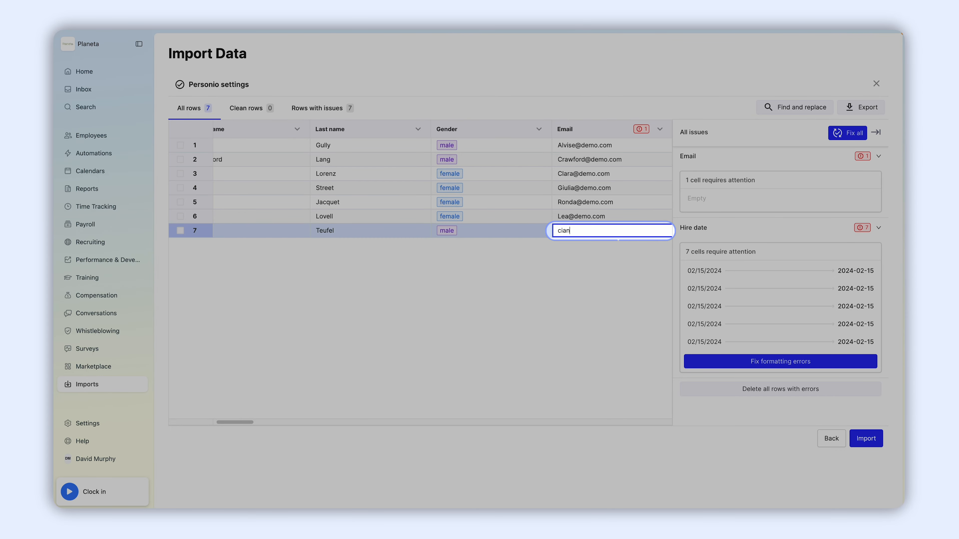
{"action": "type", "text": "@demo"}
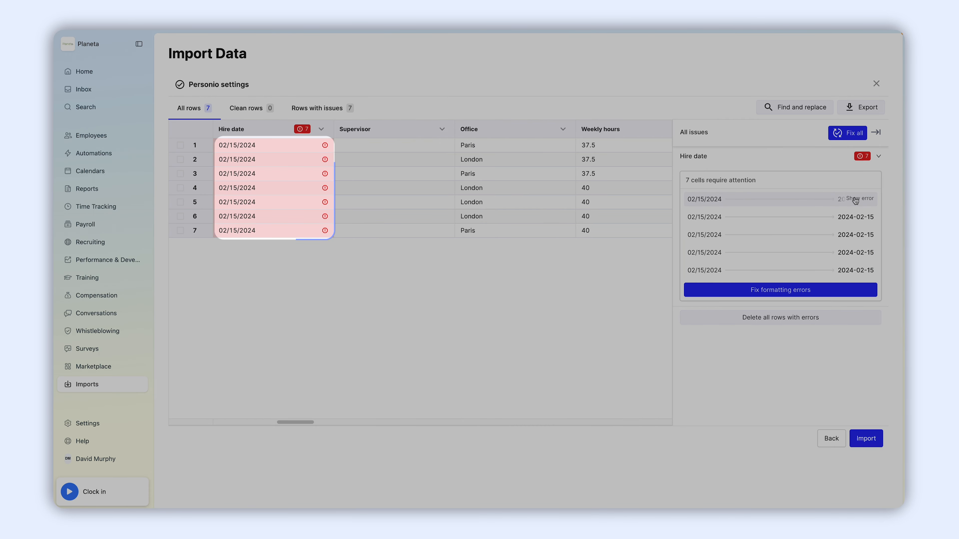
Fix the hire-date formatting errors so every date uses the required format.
{"action": "left_click", "coordinate": [779, 289]}
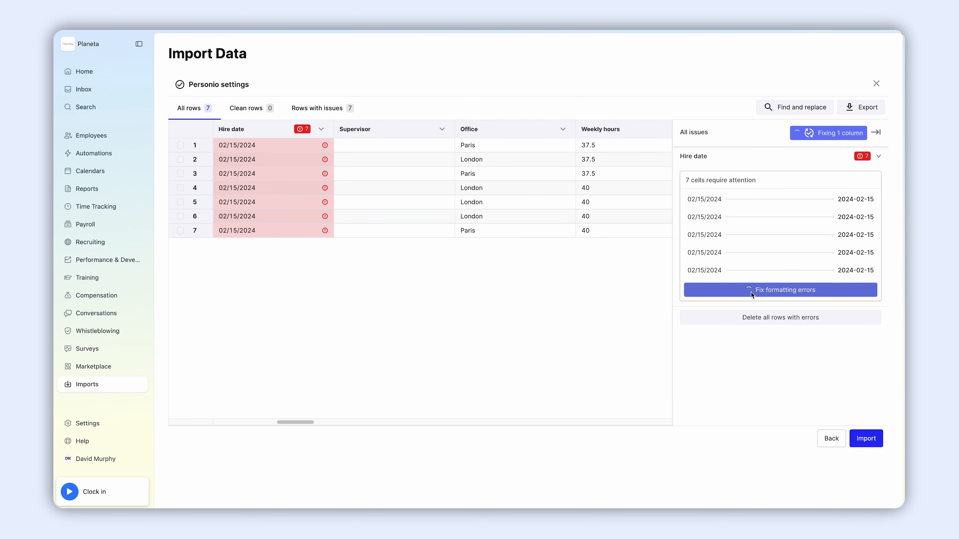
{"action": "left_click", "coordinate": [779, 290]}
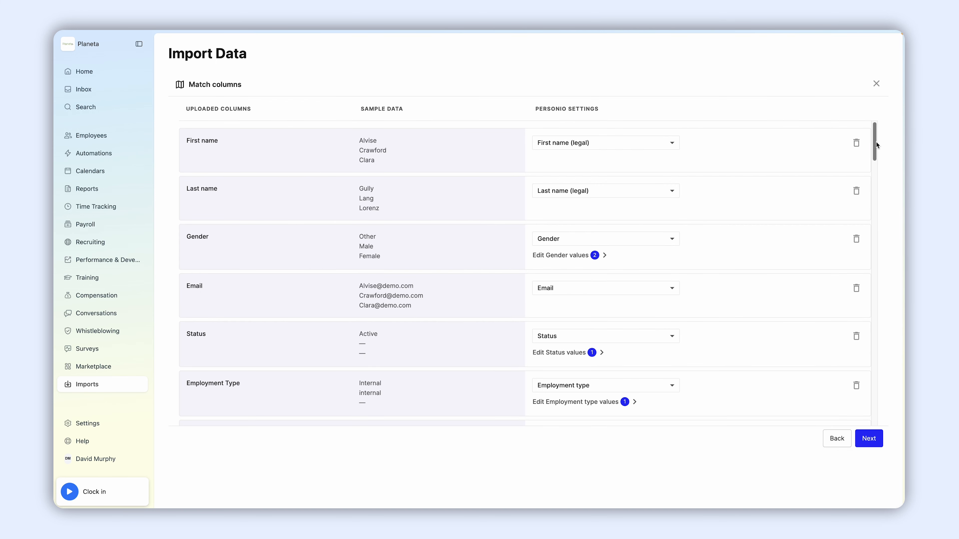
Map the Postcode column to Address, triggering the Already mapped warning.
{"action": "scroll", "scroll_direction": "down", "scroll_amount": 3}
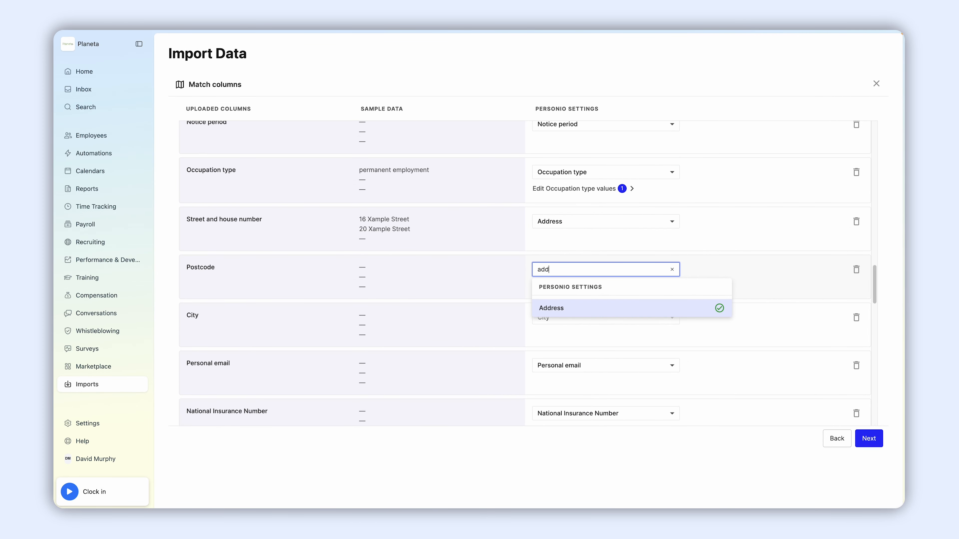
{"action": "left_click", "coordinate": [551, 307]}
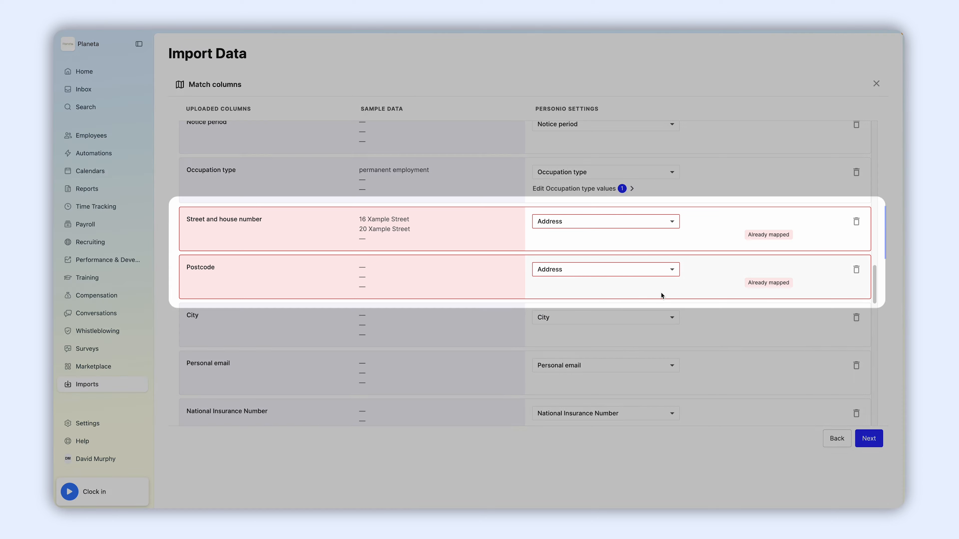
{"action": "scroll", "scroll_direction": "down", "scroll_amount": 3}
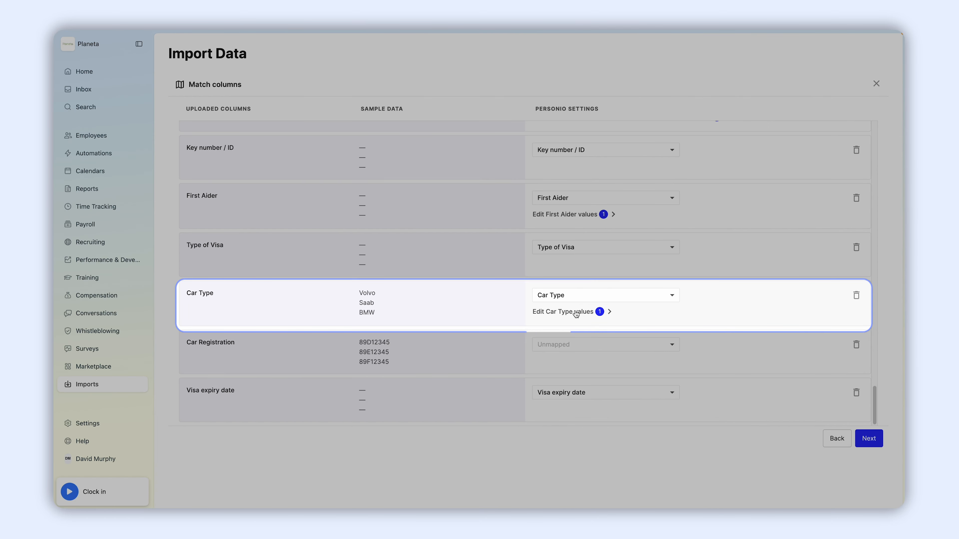
Map the uploaded Car Type values to template values (e.g. BMW to B.M.W.) and confirm.
{"action": "left_click", "coordinate": [561, 312]}
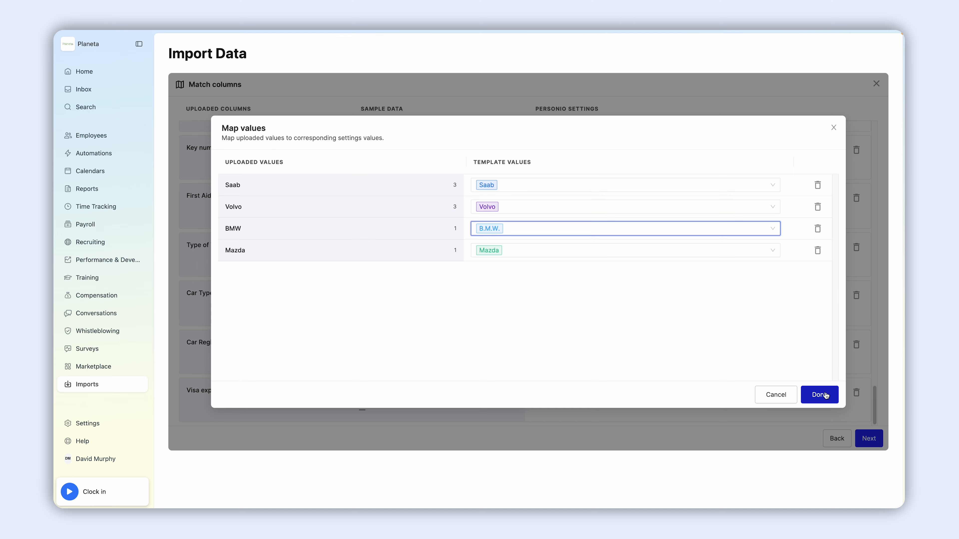
{"action": "left_click", "coordinate": [820, 395]}
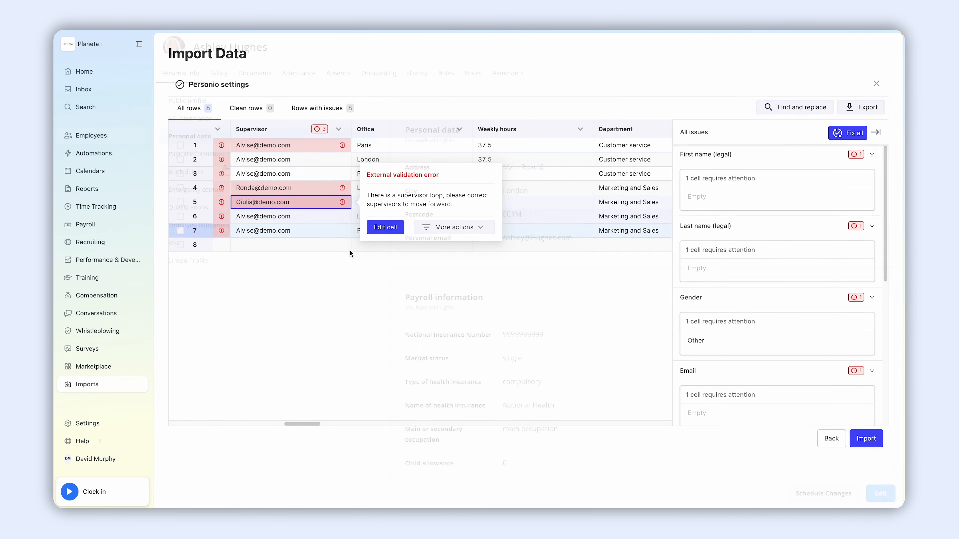
{"action": "left_click", "coordinate": [875, 83]}
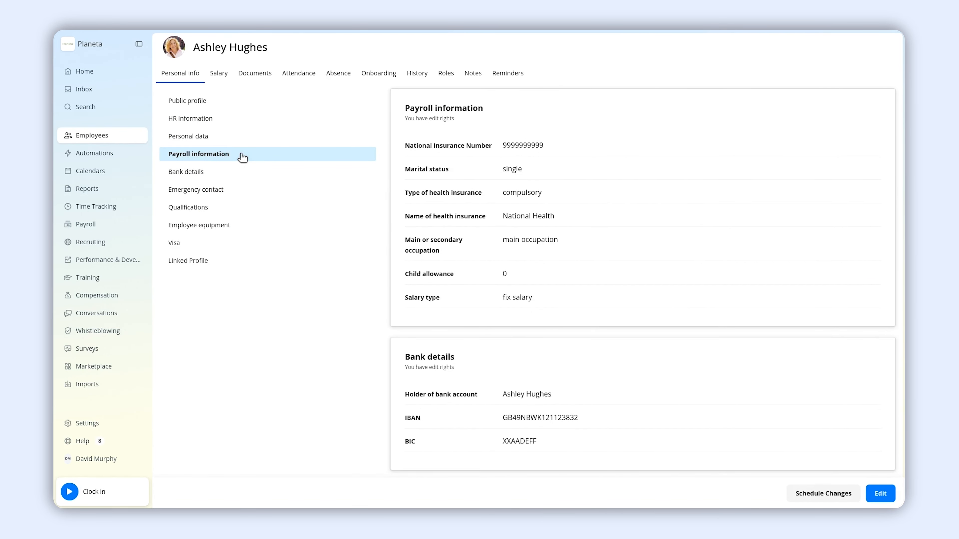
{"action": "left_click", "coordinate": [188, 172]}
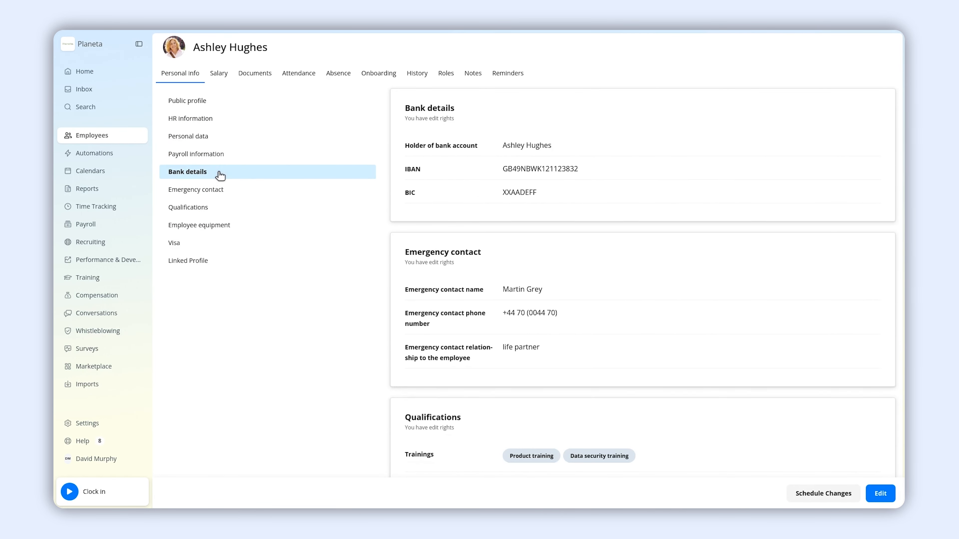